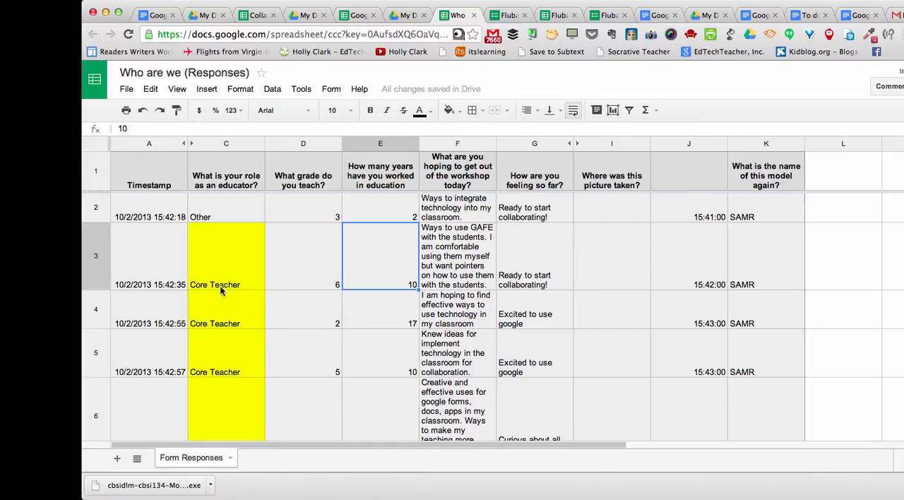
- Start a conditional formatting rule on column E, the years-in-education column
scroll(down, 3)
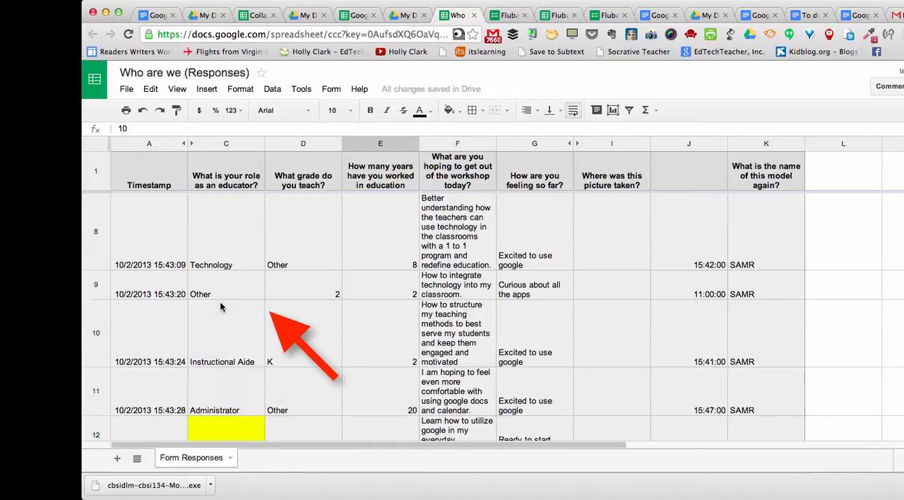
scroll(down, 3)
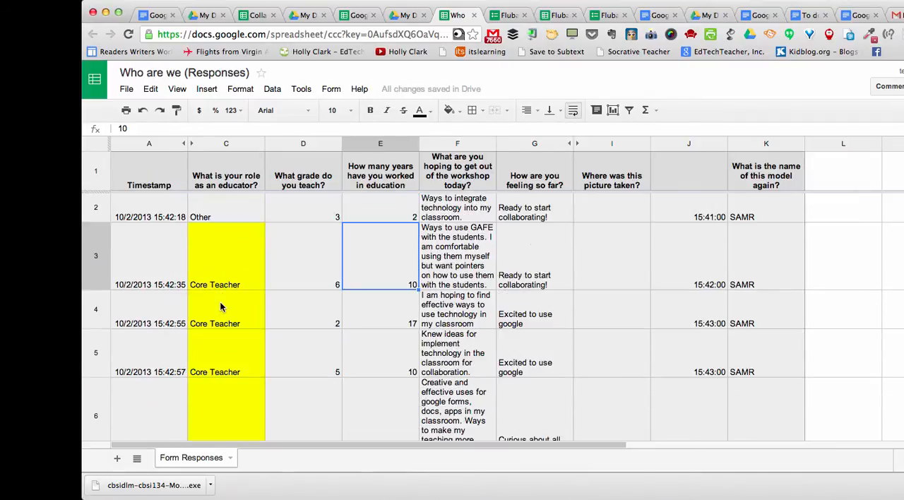
scroll(down, 3)
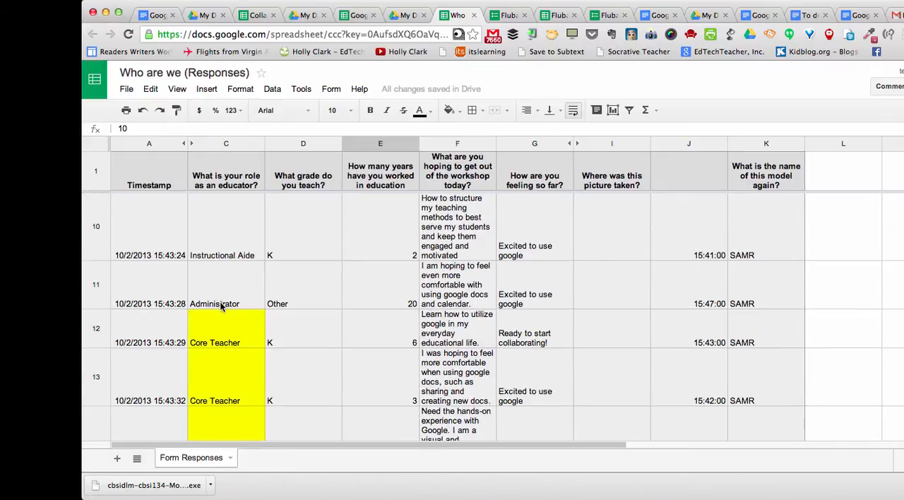
mouse_move(233, 299)
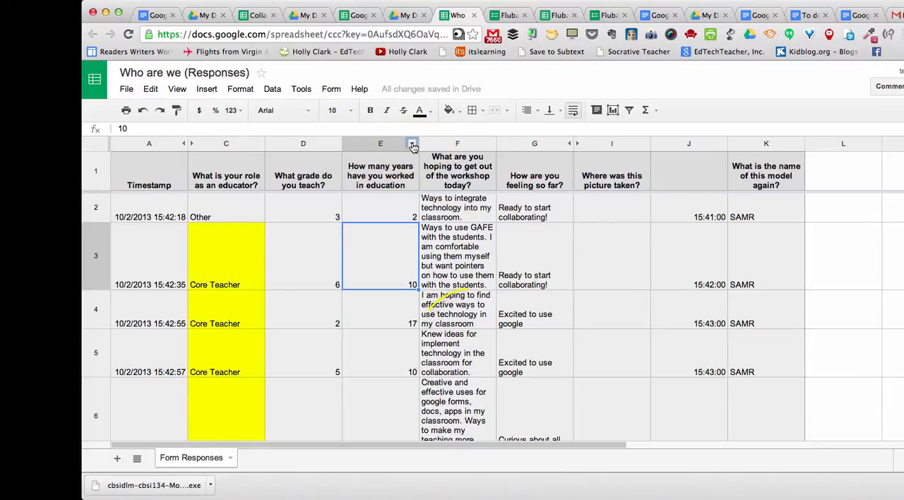
right_click(413, 144)
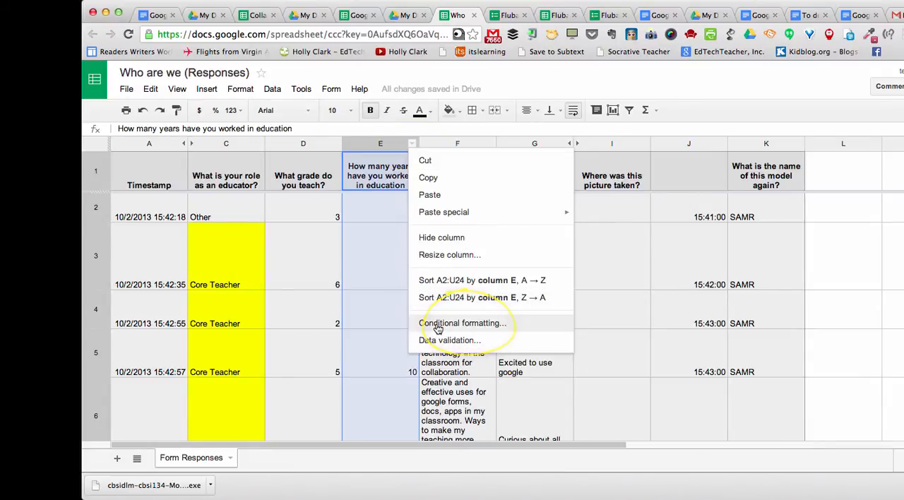
click(464, 322)
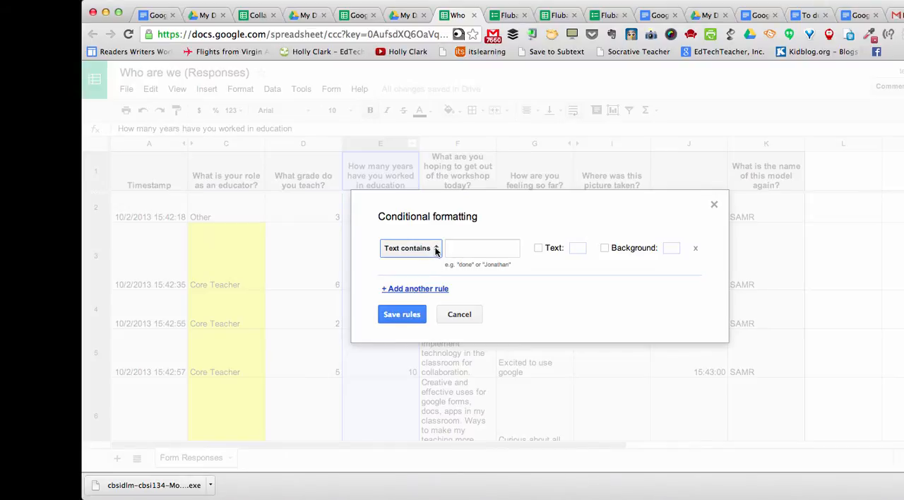
- Set the rule to Greater than 10 with a magenta background and save it
click(410, 248)
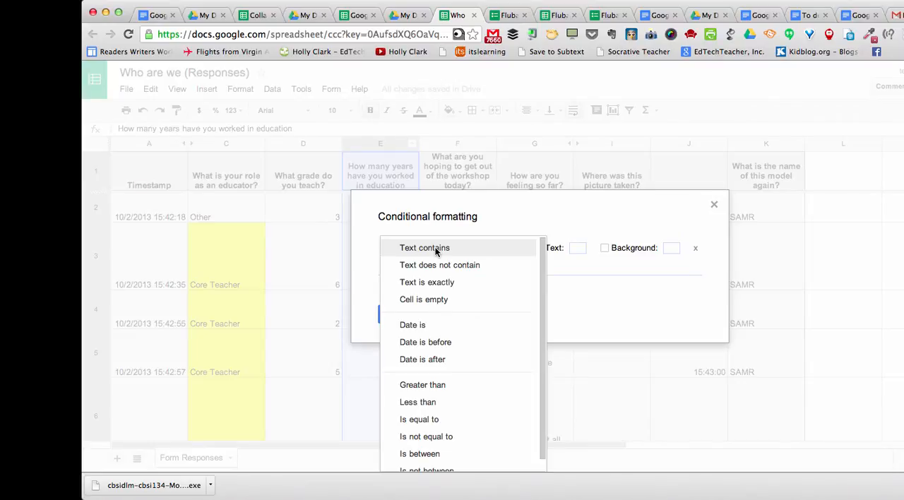
click(423, 384)
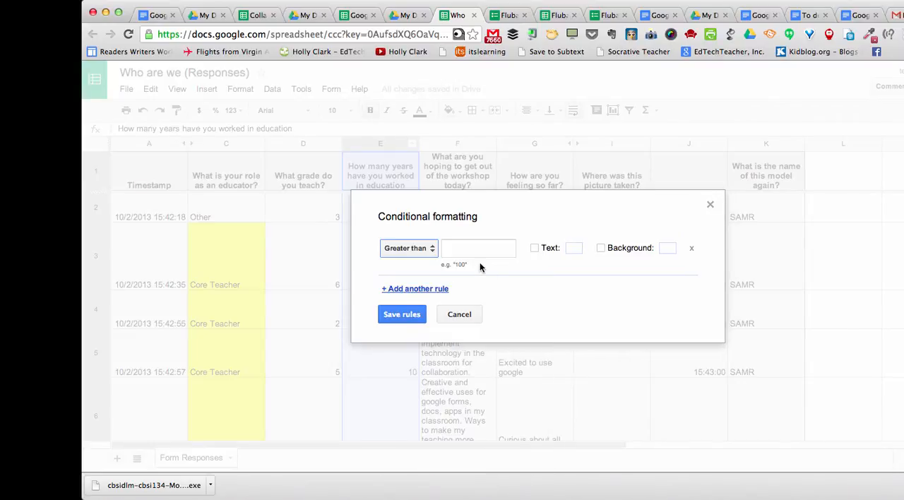
text(10)
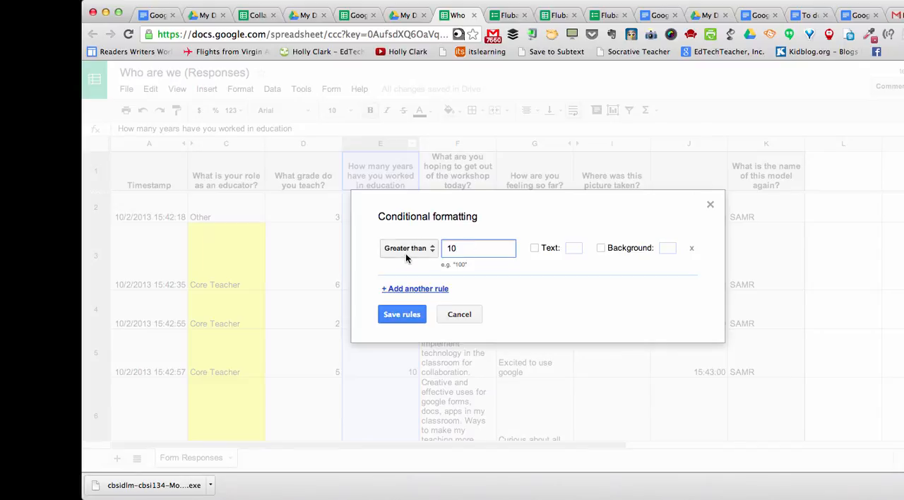
click(479, 248)
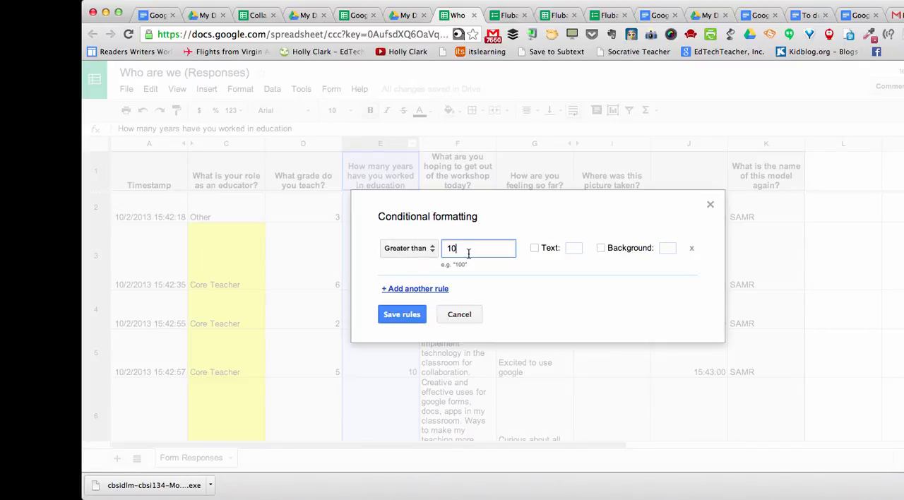
click(602, 248)
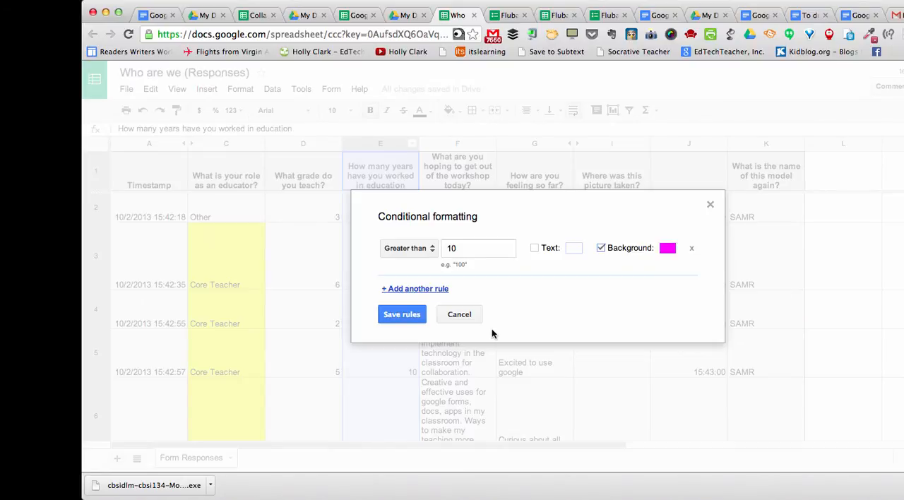
click(401, 314)
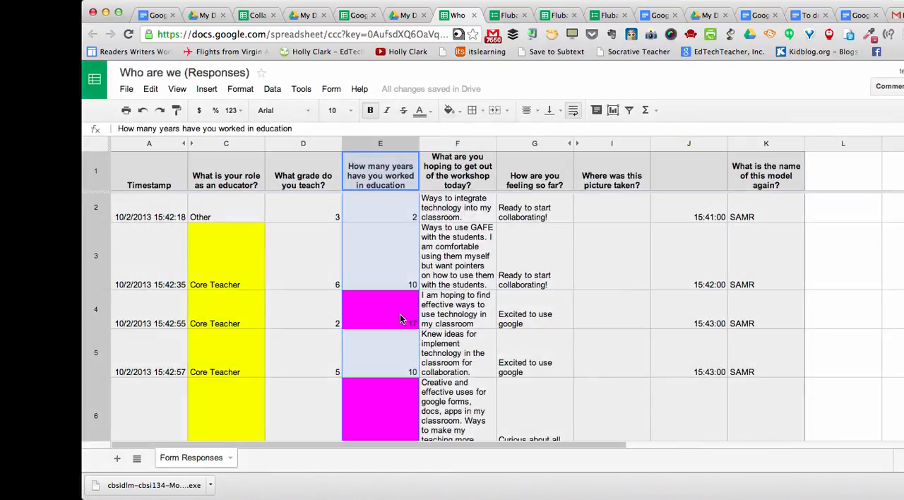
scroll(down, 3)
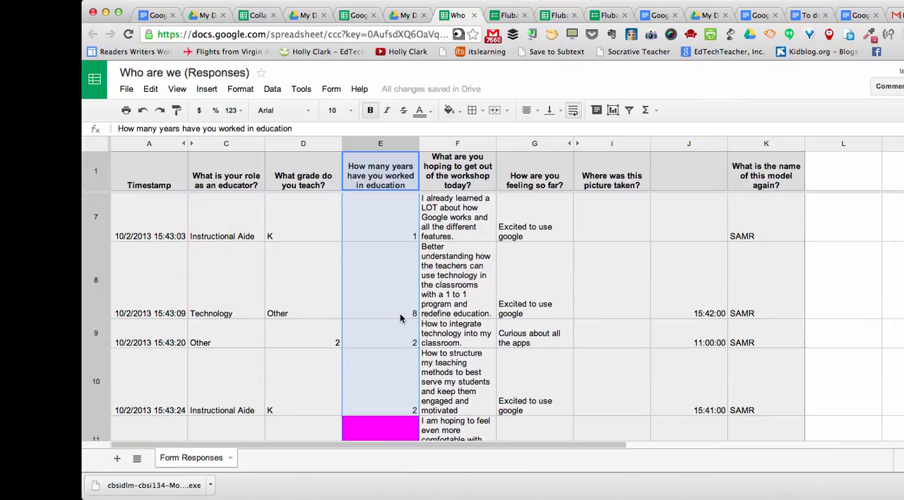
scroll(down, 3)
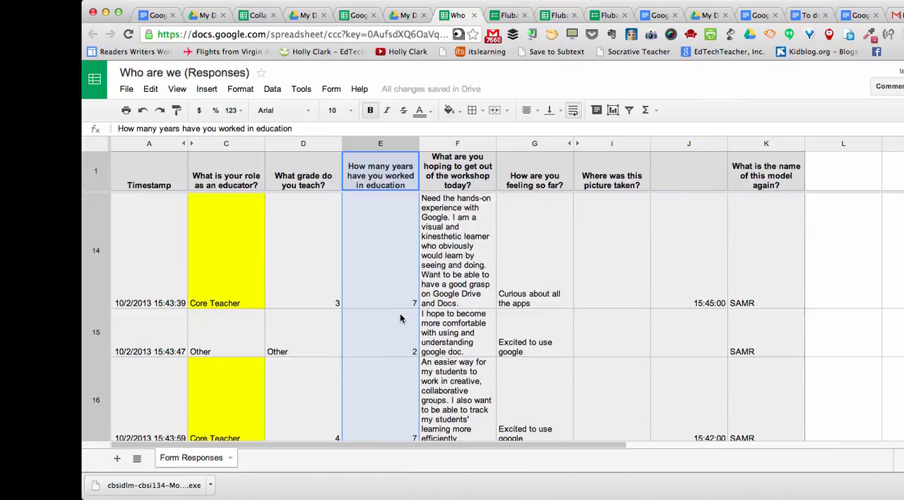
scroll(down, 3)
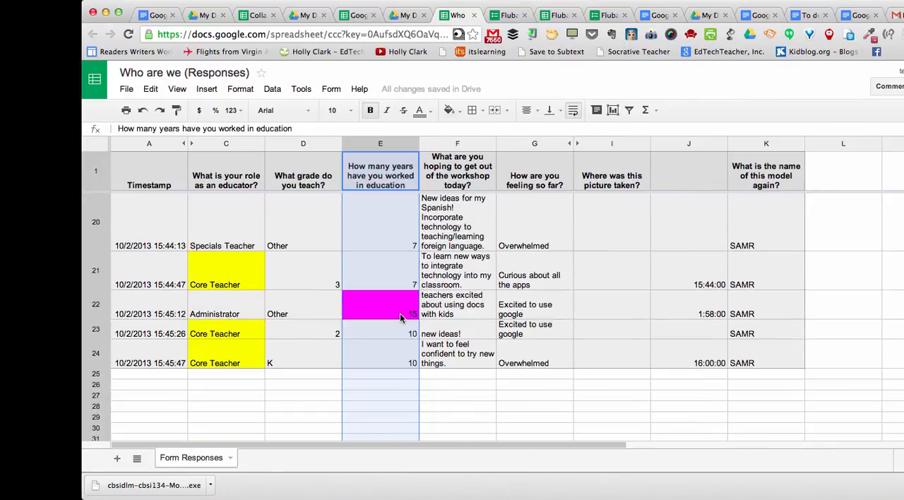